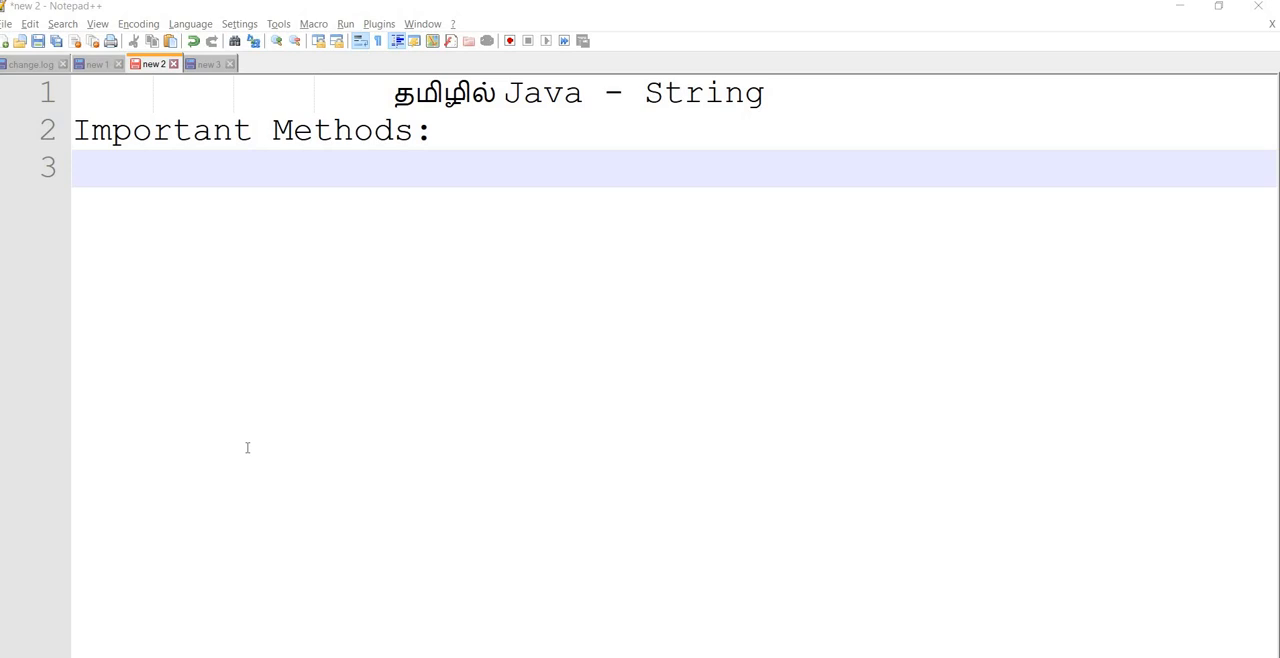
mouse_move(104, 196)
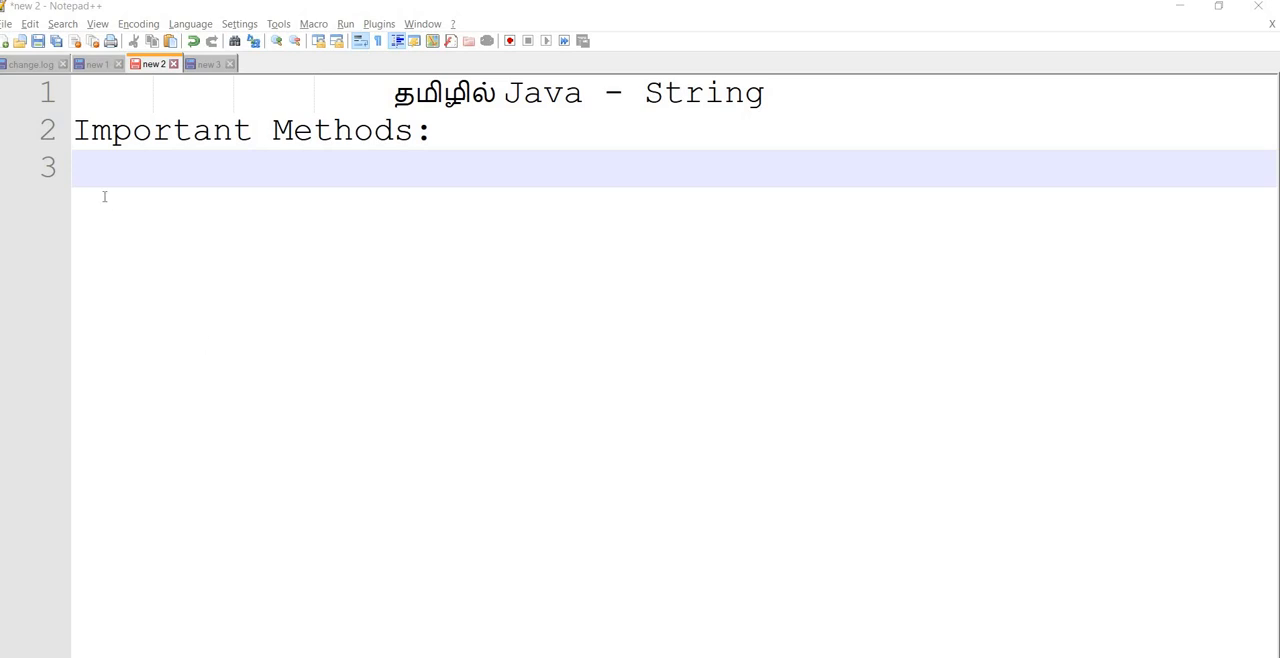
List 1) length(), 2) isBlank(), 3) isEmpty() as numbered items under Important Methods.
text(1)  length)
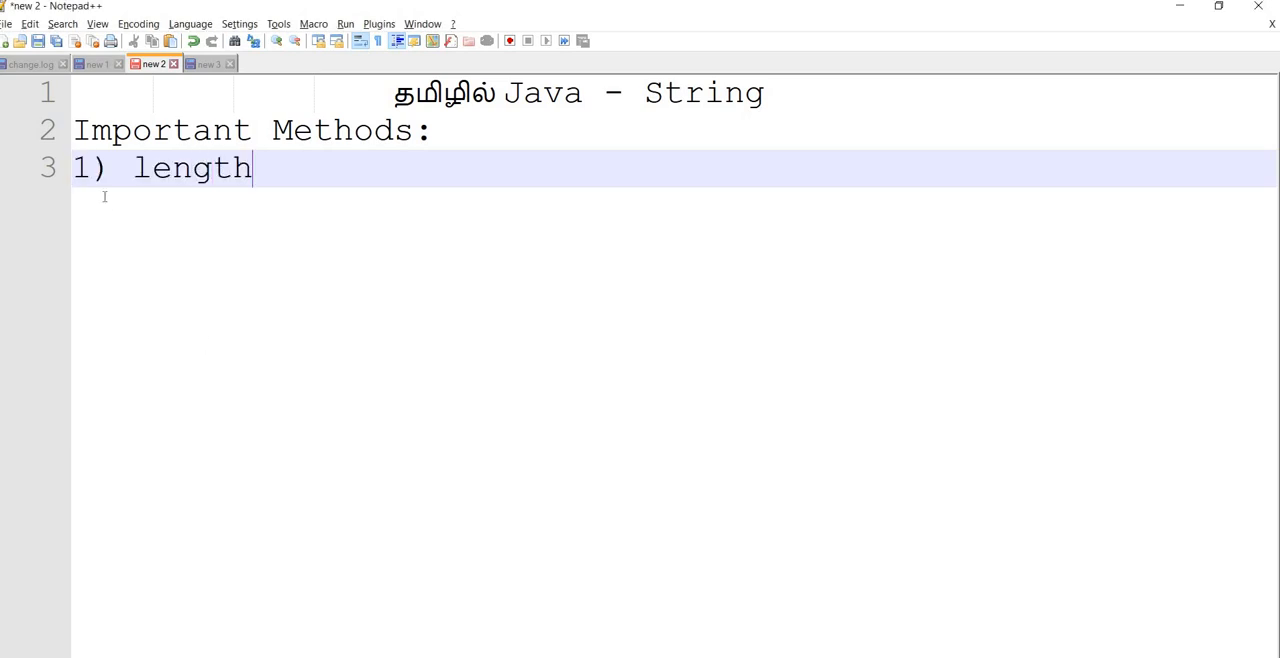
text(())
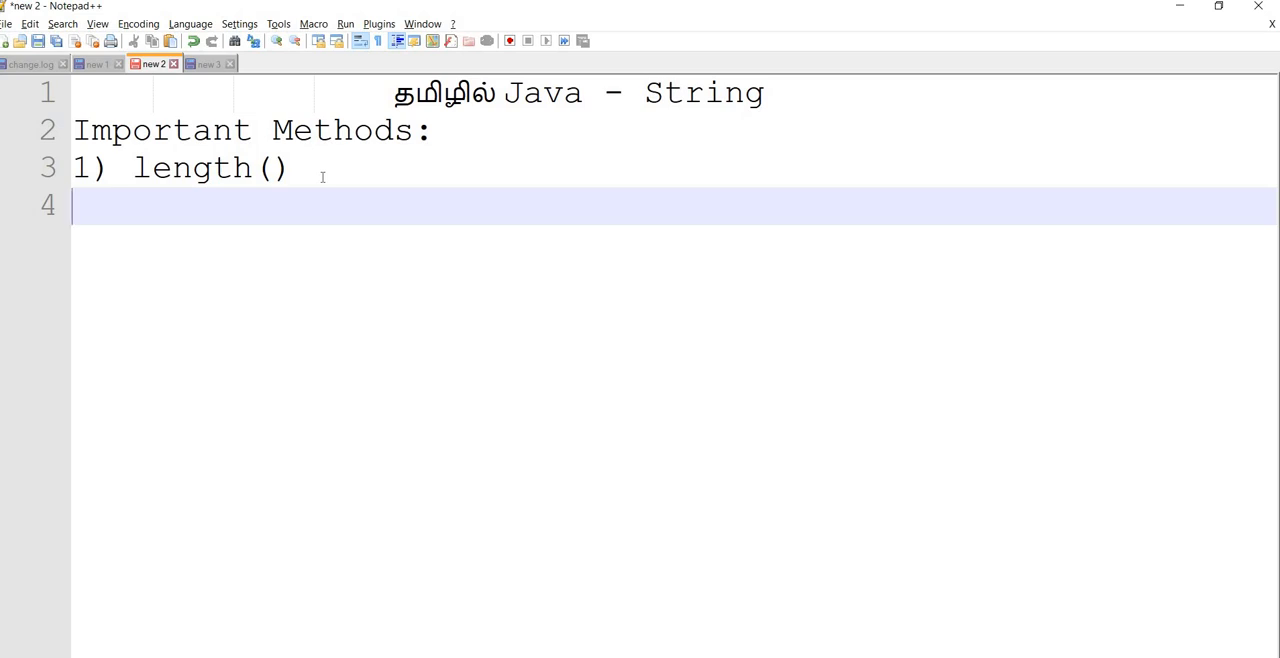
text(2))
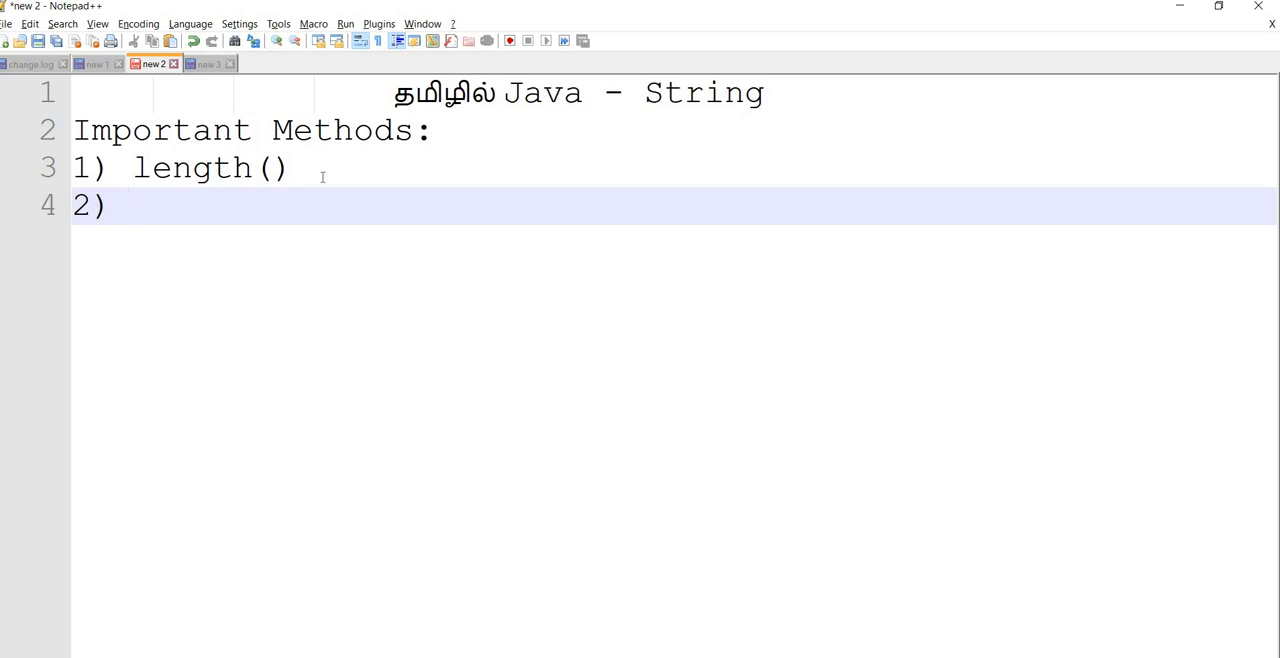
text(isBlank()
text(3)
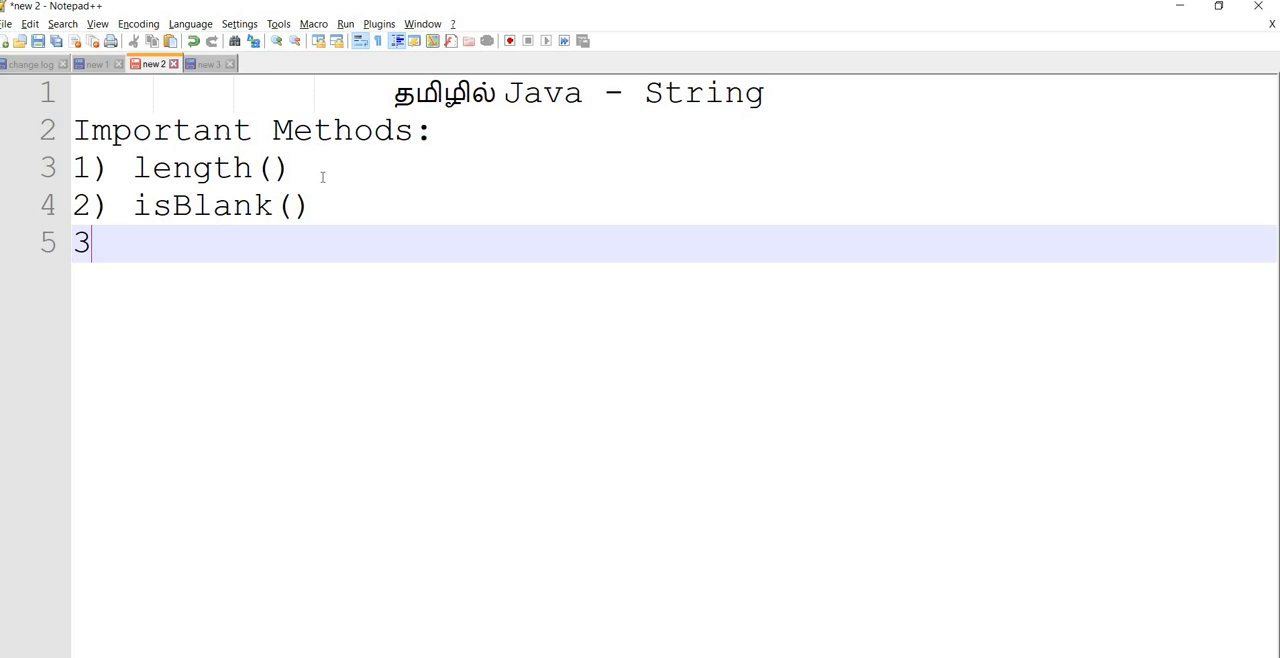
text() isEmp)
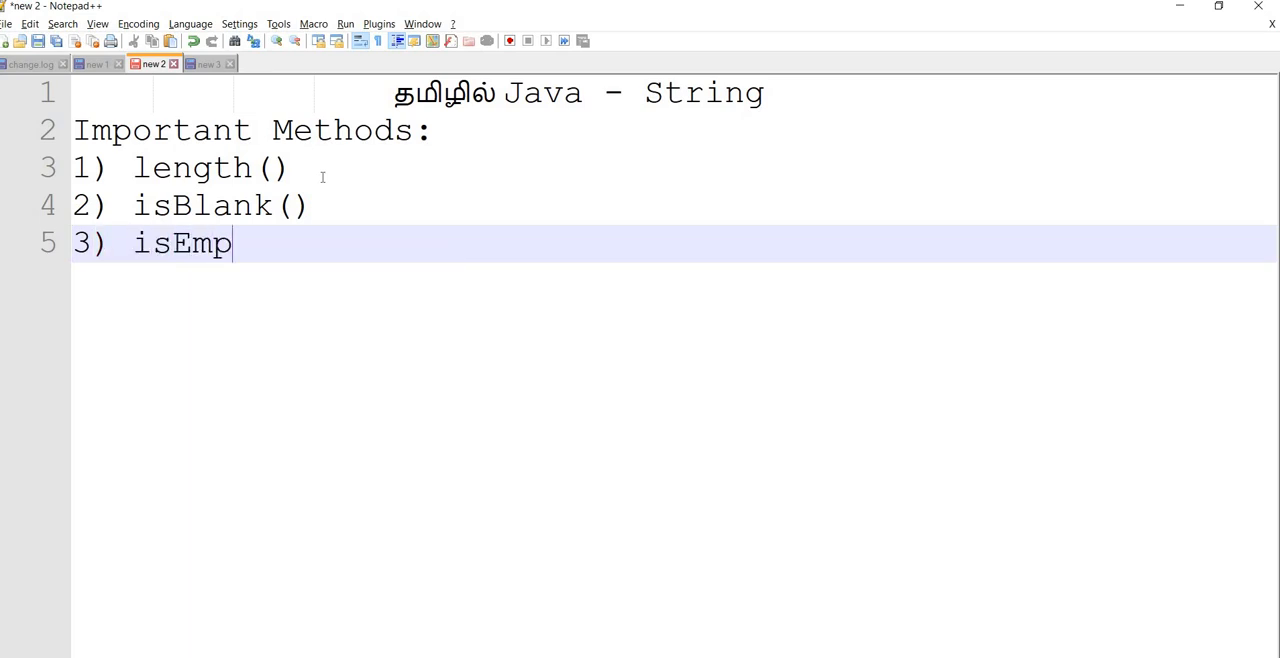
text(ty())
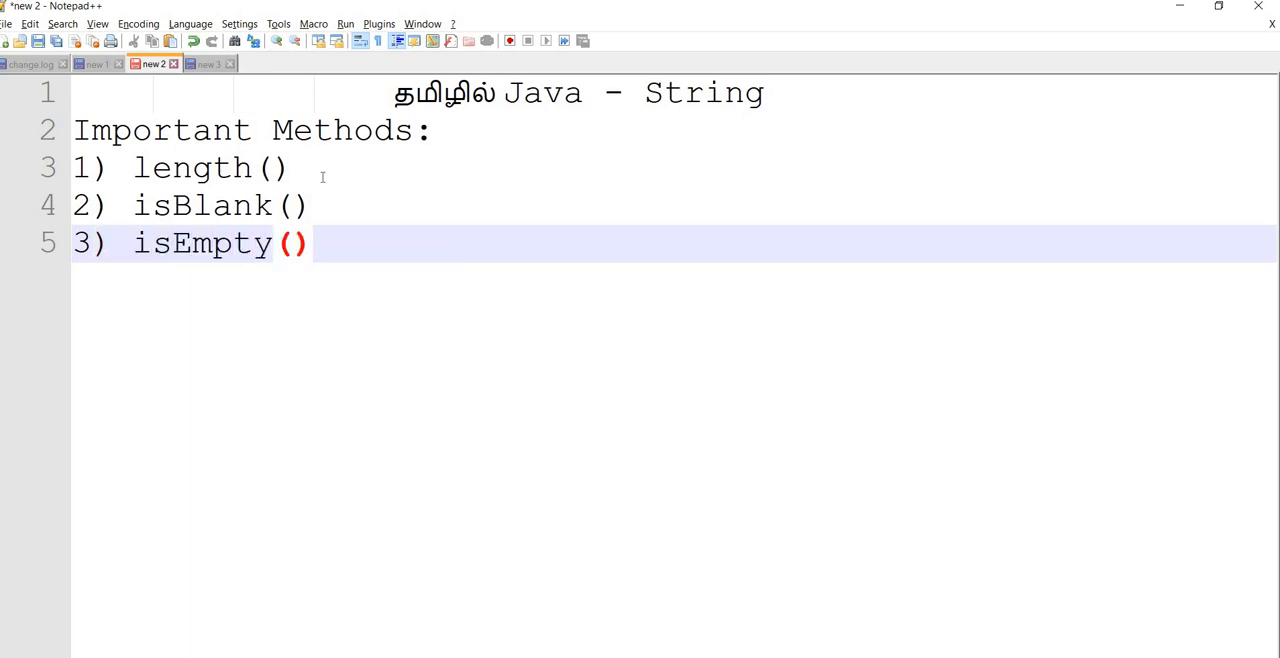
Add a 'Length:' note right after the Important Methods heading.
click(312, 244)
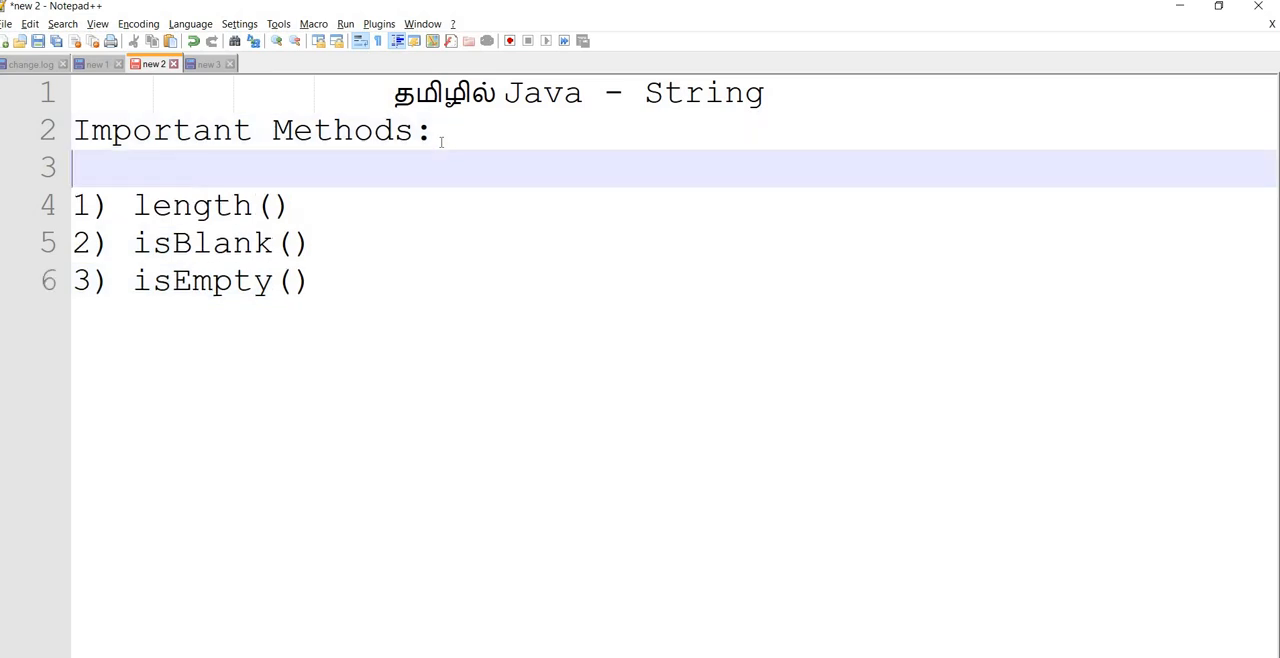
text(Length:)
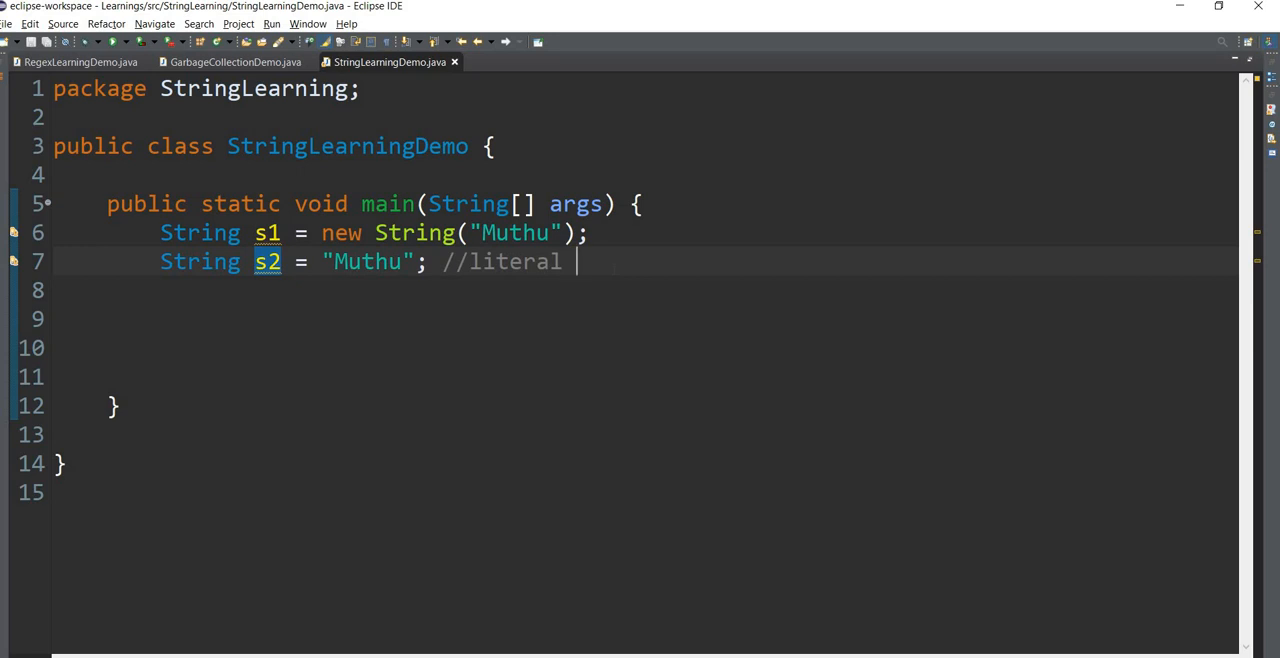
Write System.out.println(s1.length()); as the first statement in main.
text(s)
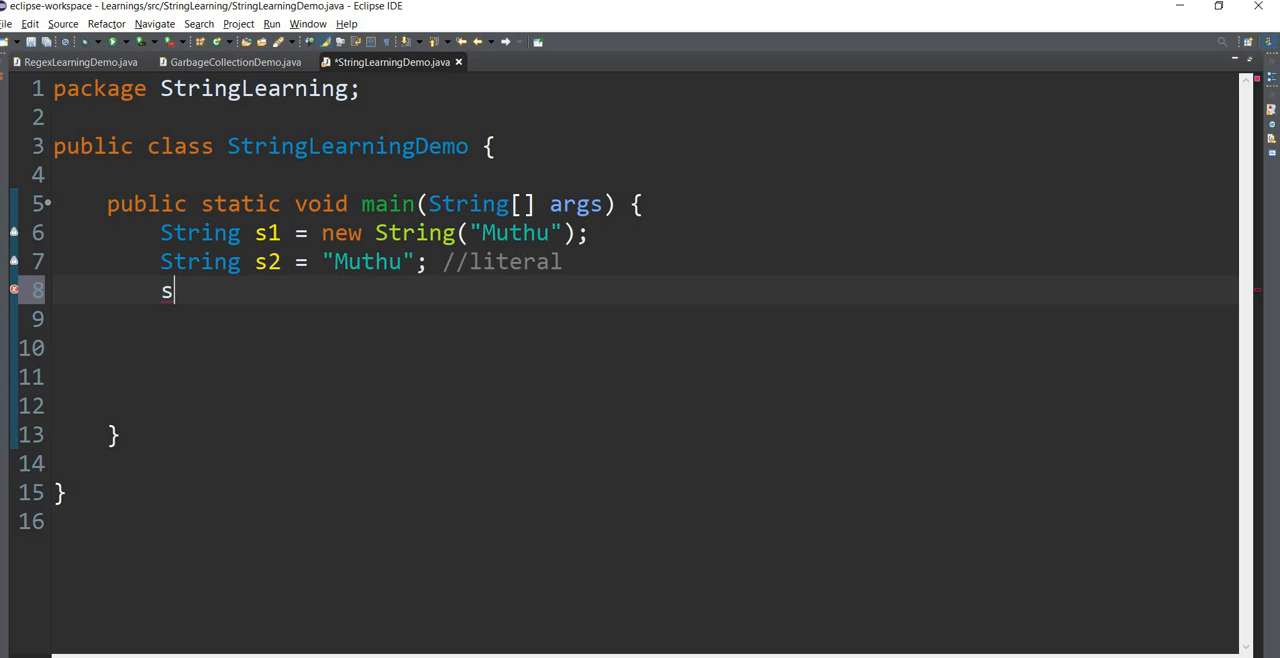
text(System.out.println();)
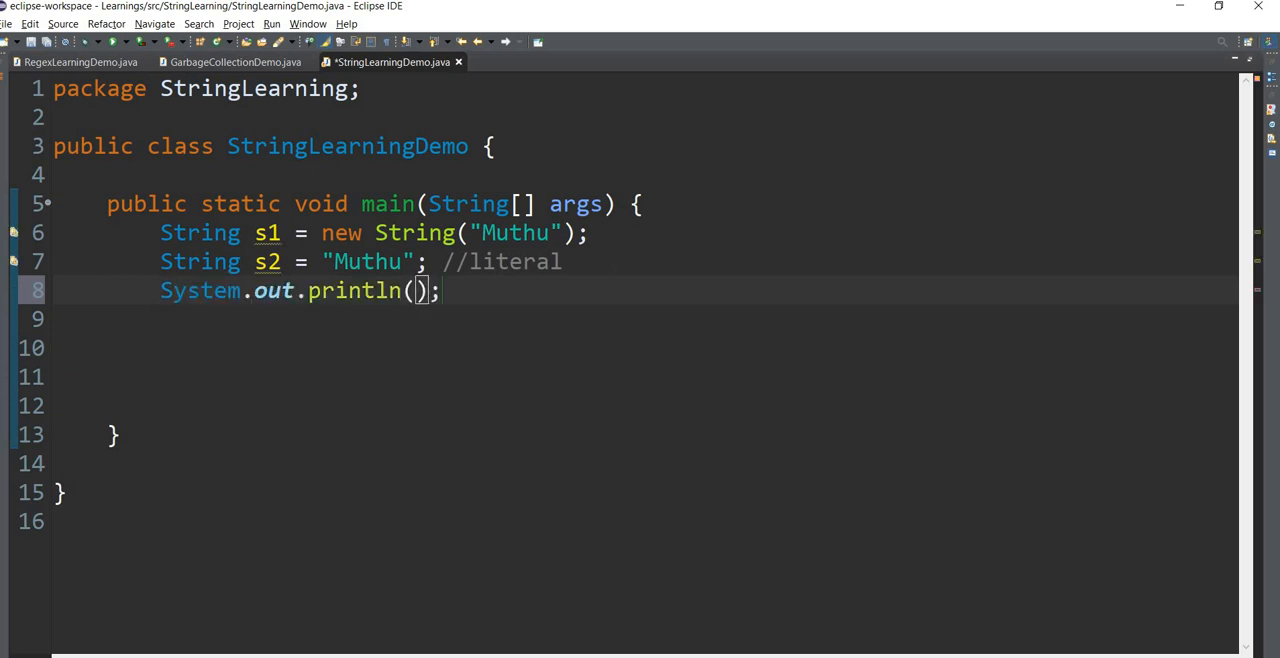
text(s1.lengh)
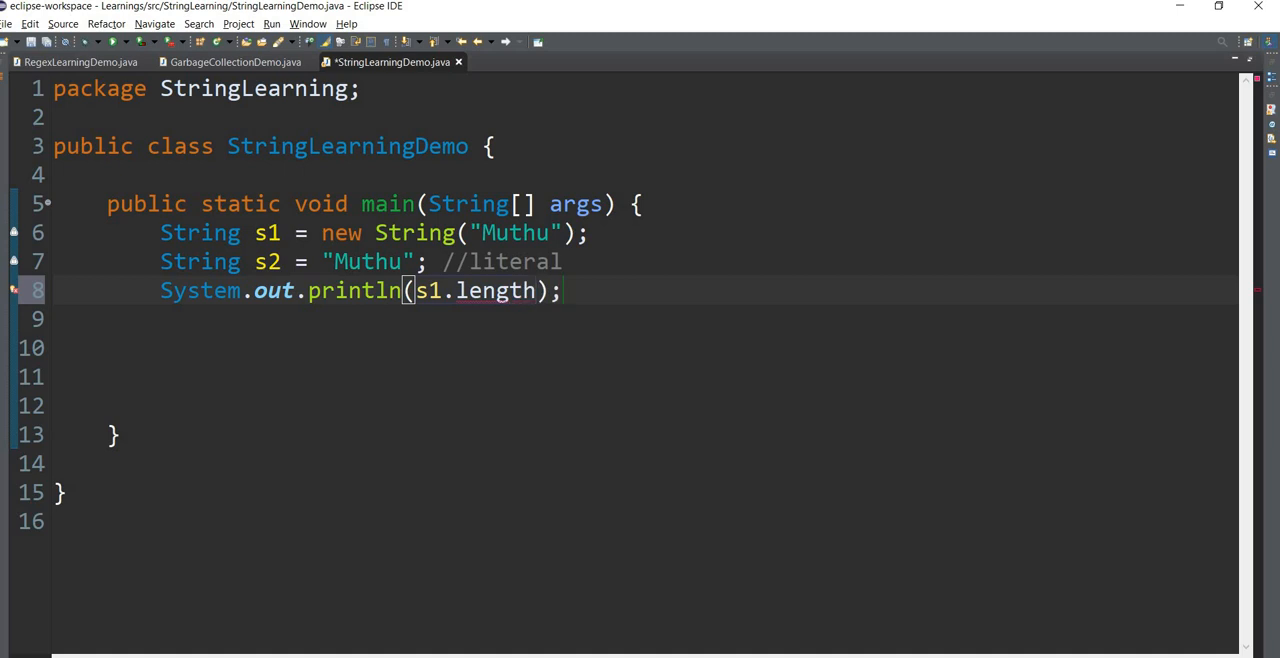
text(())
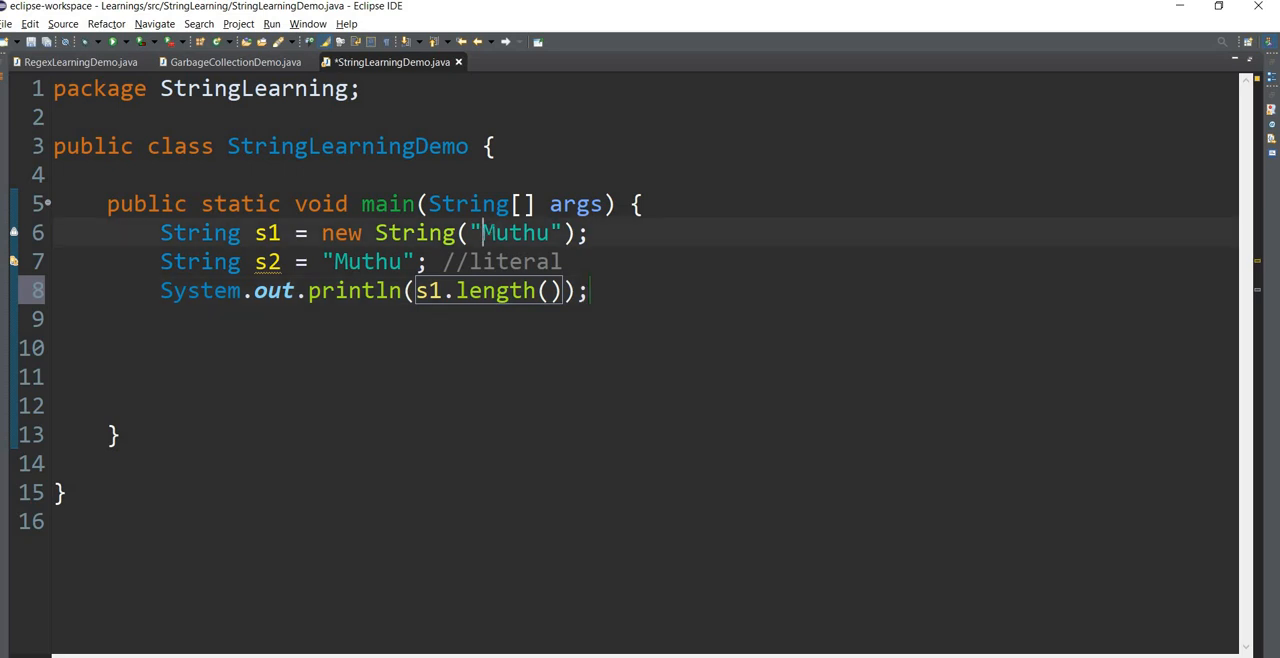
Highlight the "Muthu" value assigned to s1 to point it out.
double_click(516, 232)
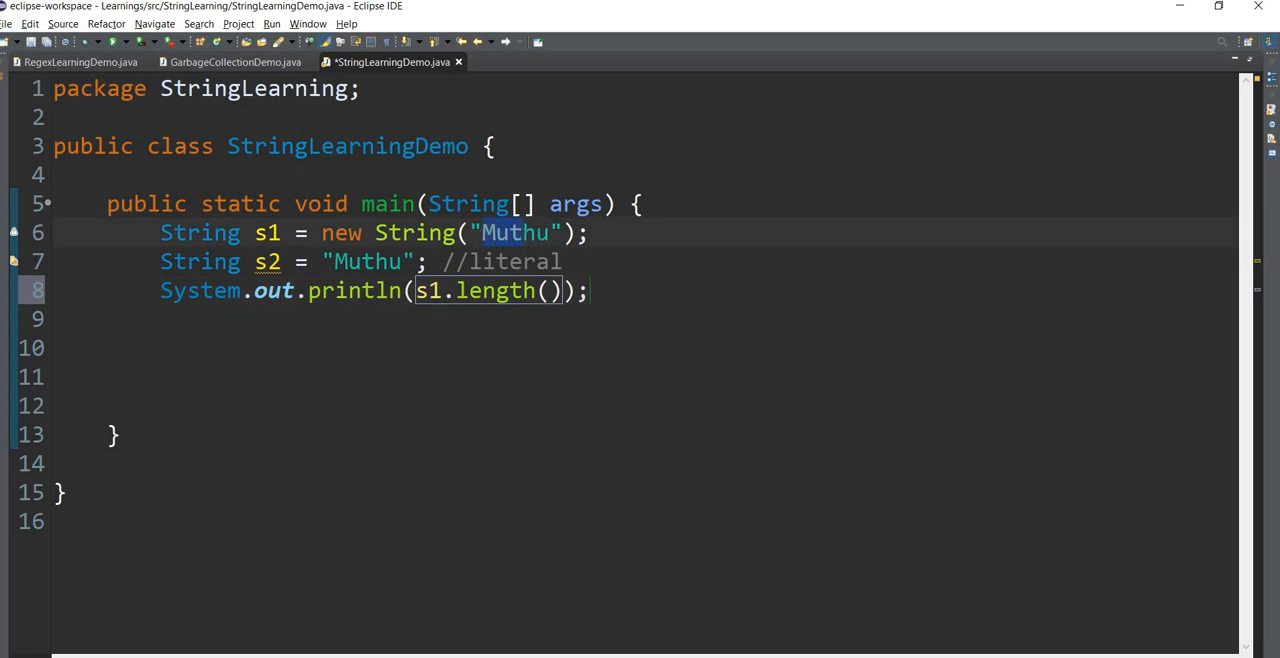
double_click(512, 232)
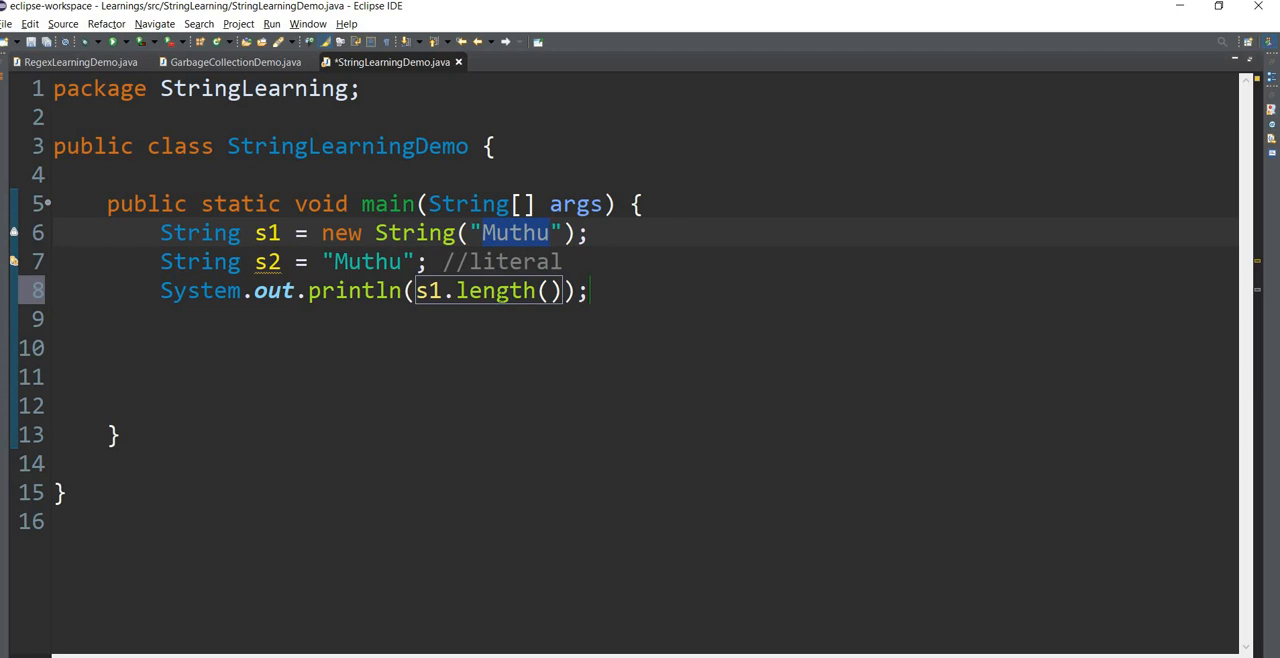
mouse_move(496, 290)
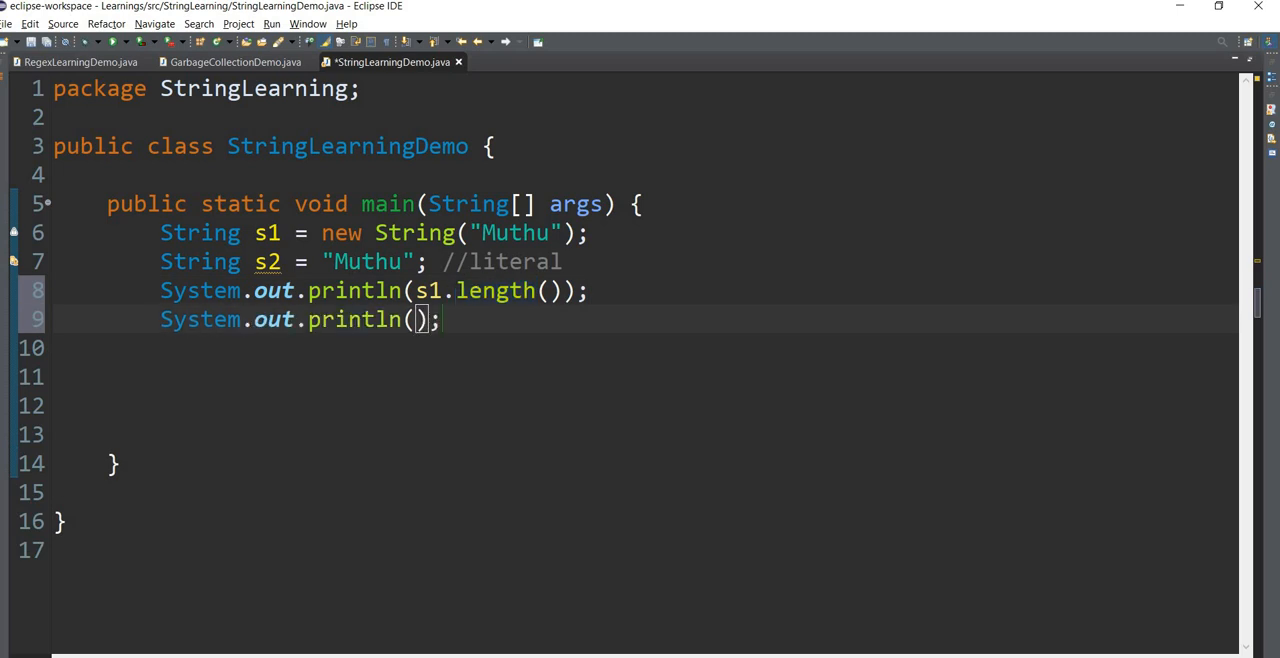
Write System.out.println(s1.isBlank()); below the length print and highlight "Muthu".
text(s1.)
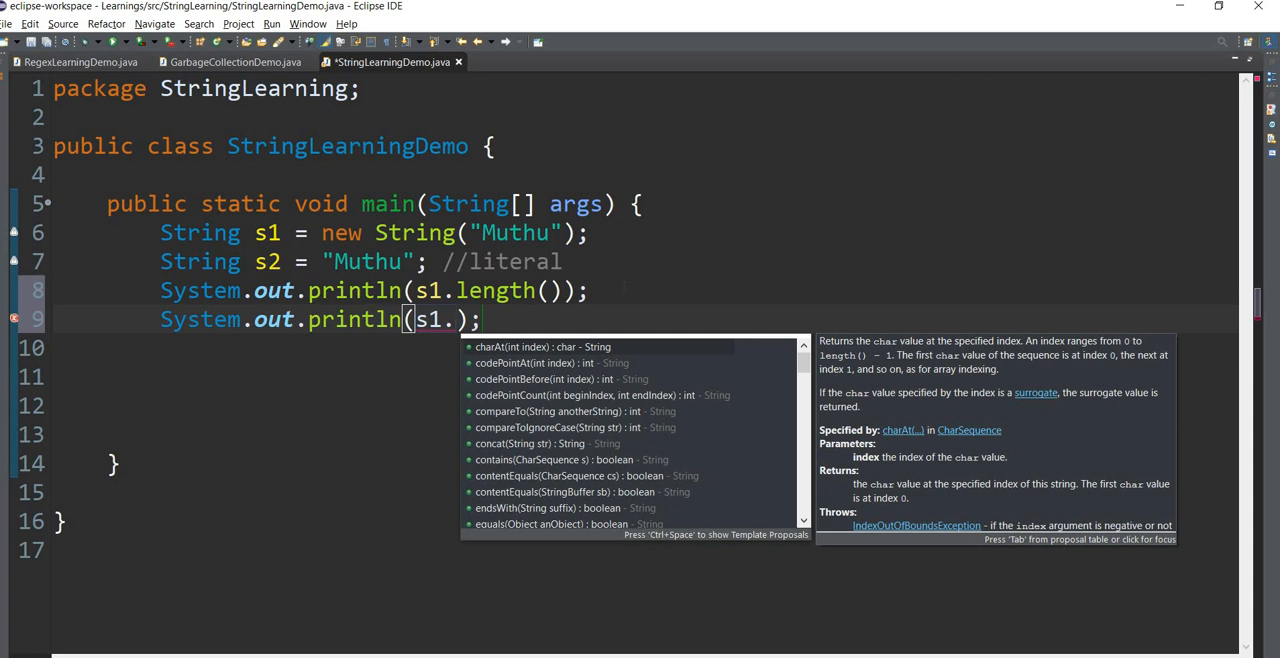
text(isBlank()
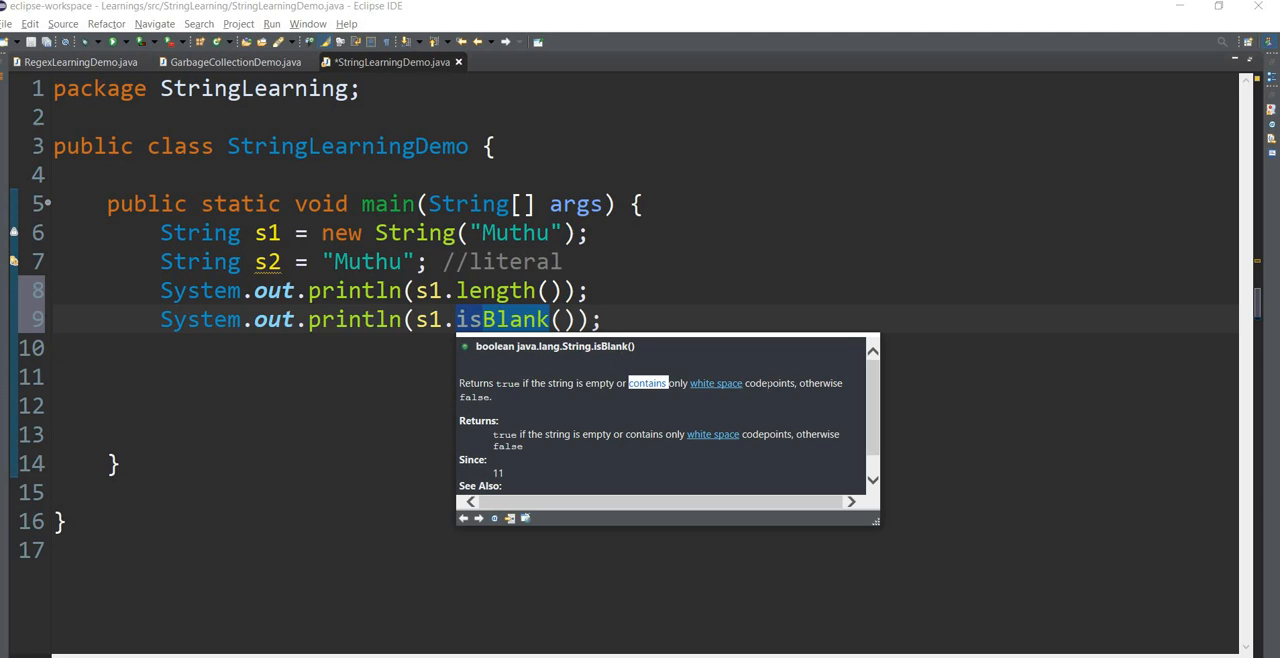
mouse_move(716, 384)
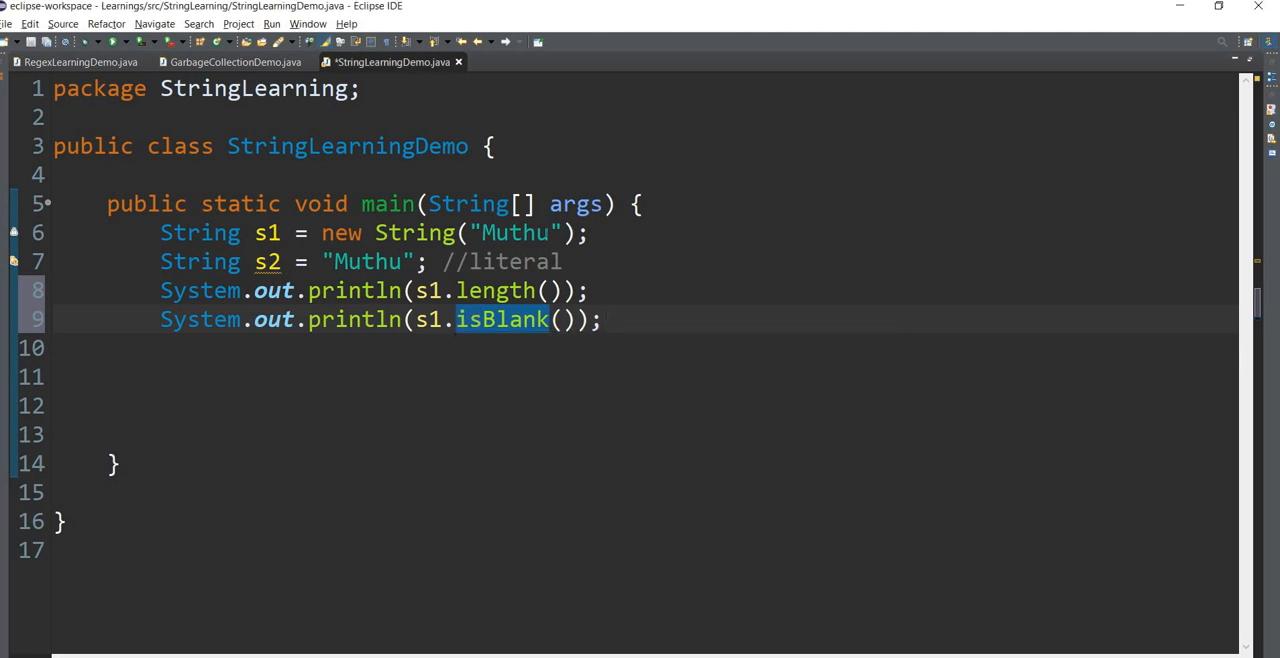
double_click(516, 232)
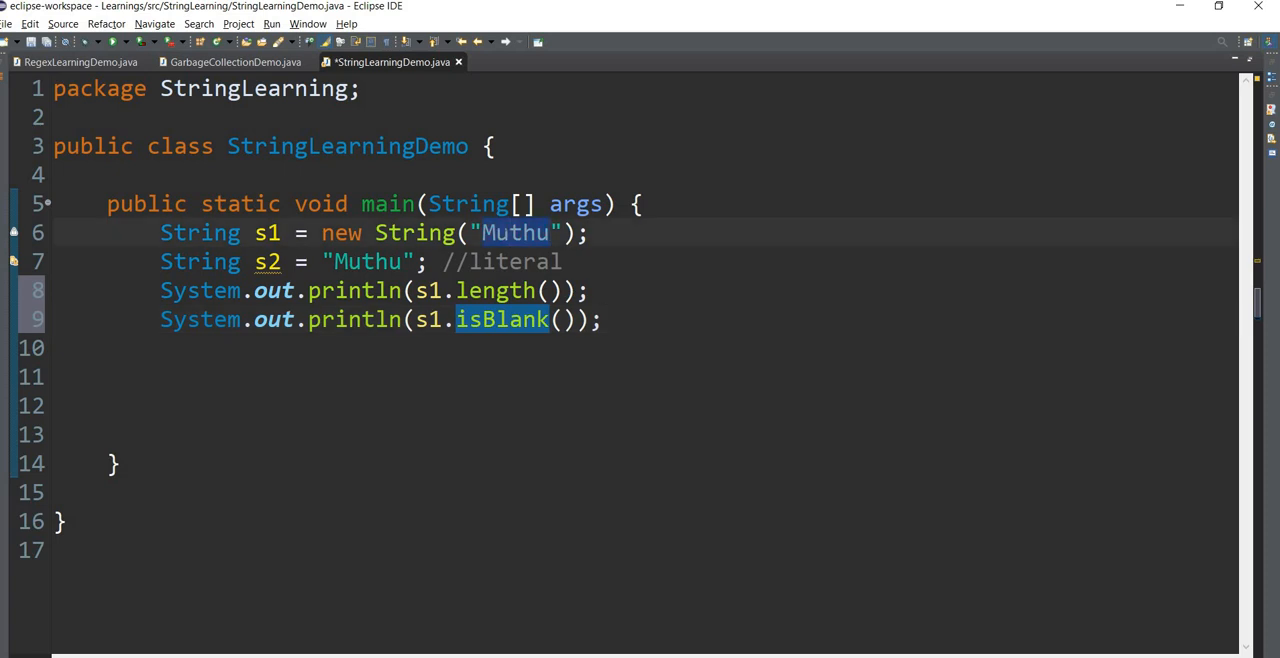
Write System.out.println(s1.isEmpty()); as the third print statement in main.
text(s)
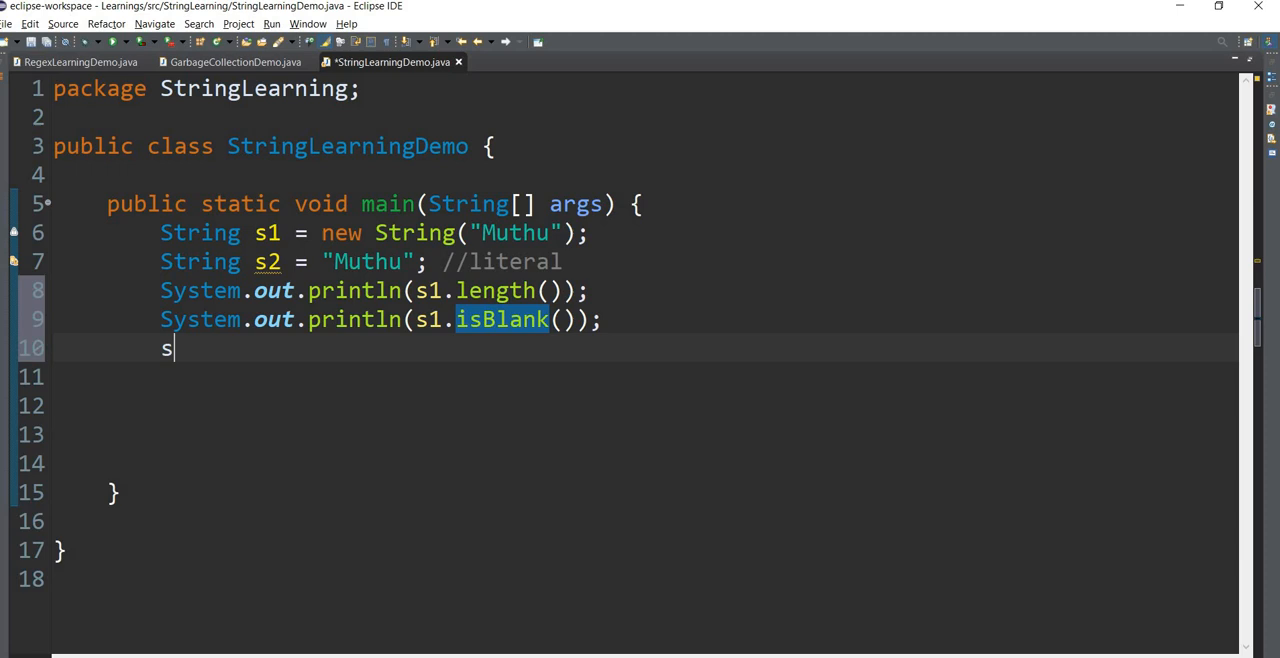
text(ystem.out.println(s1.);)
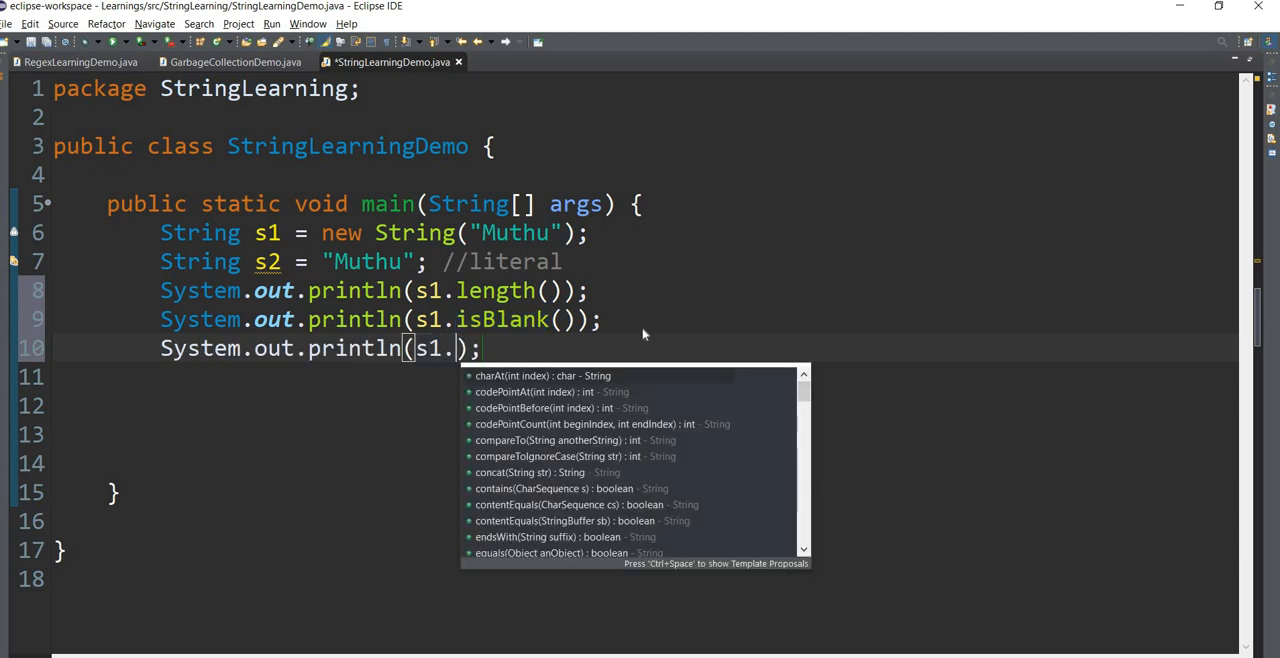
text(isE)
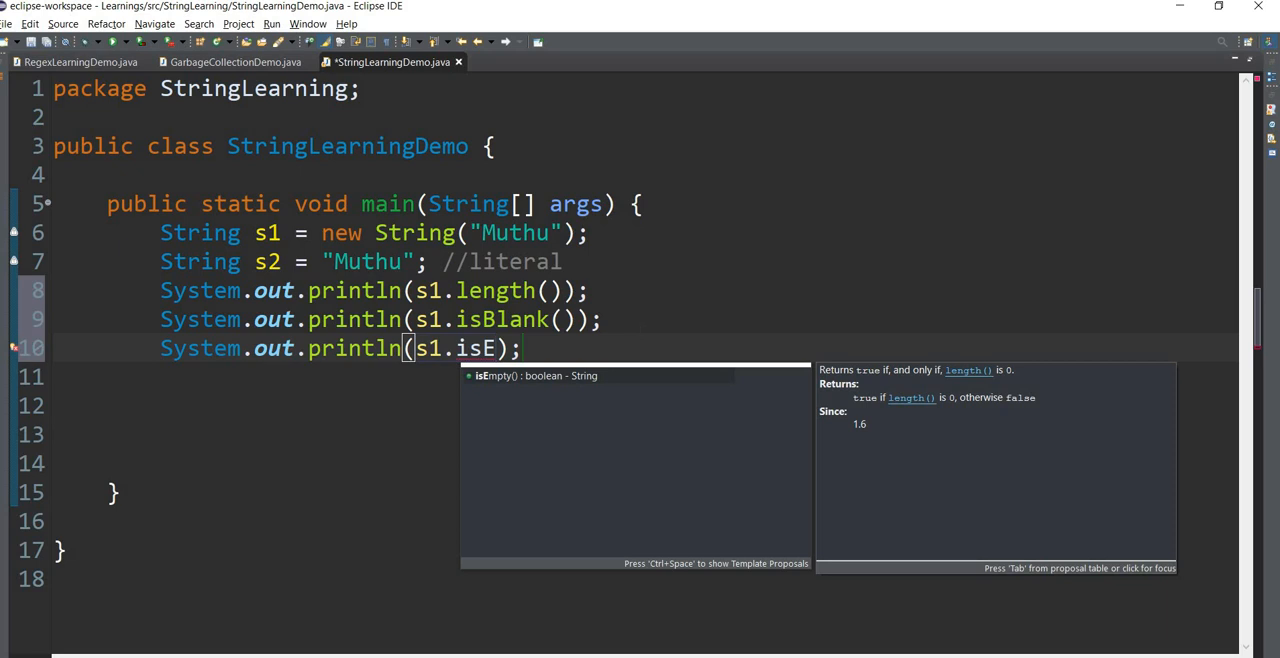
mouse_move(536, 376)
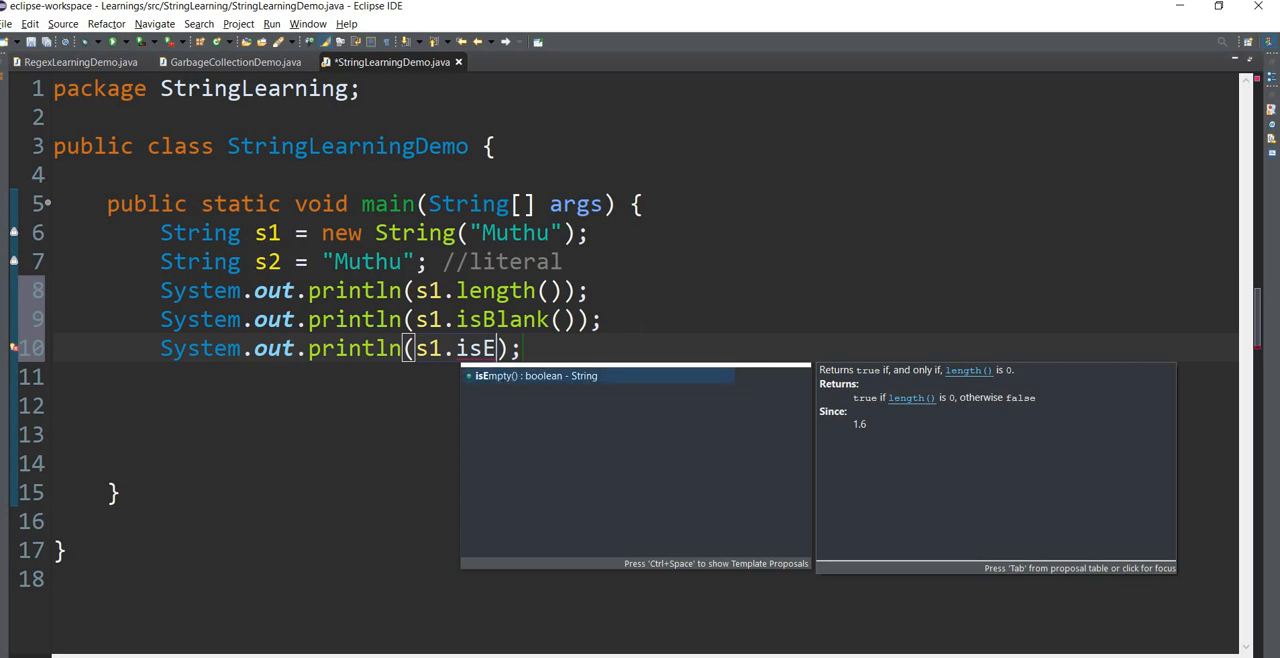
mouse_move(548, 380)
text(mpty())
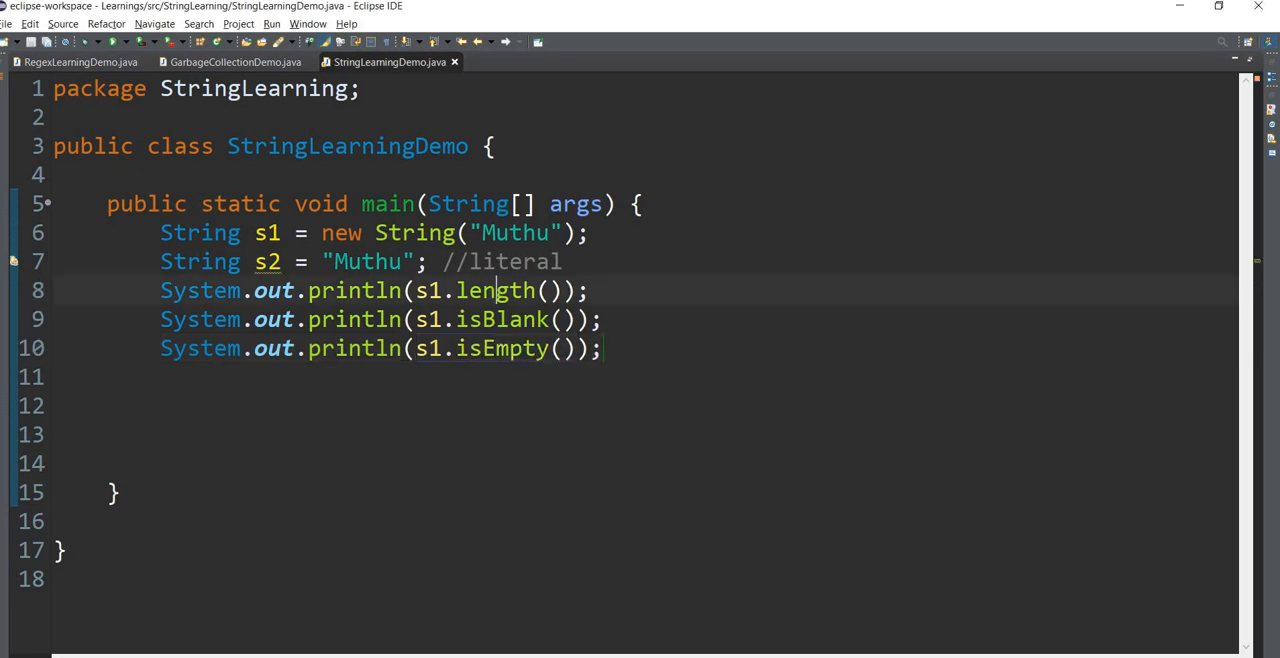
Point out the length() call, then empty s1's constructor argument to "".
double_click(502, 320)
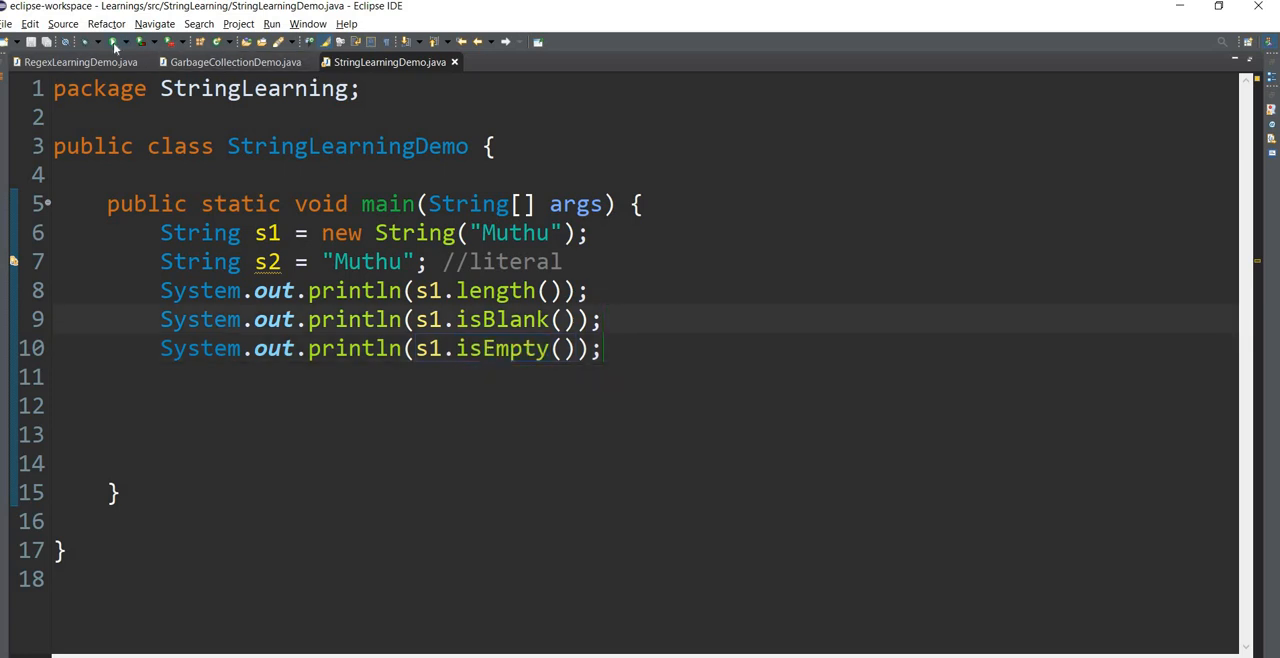
click(112, 40)
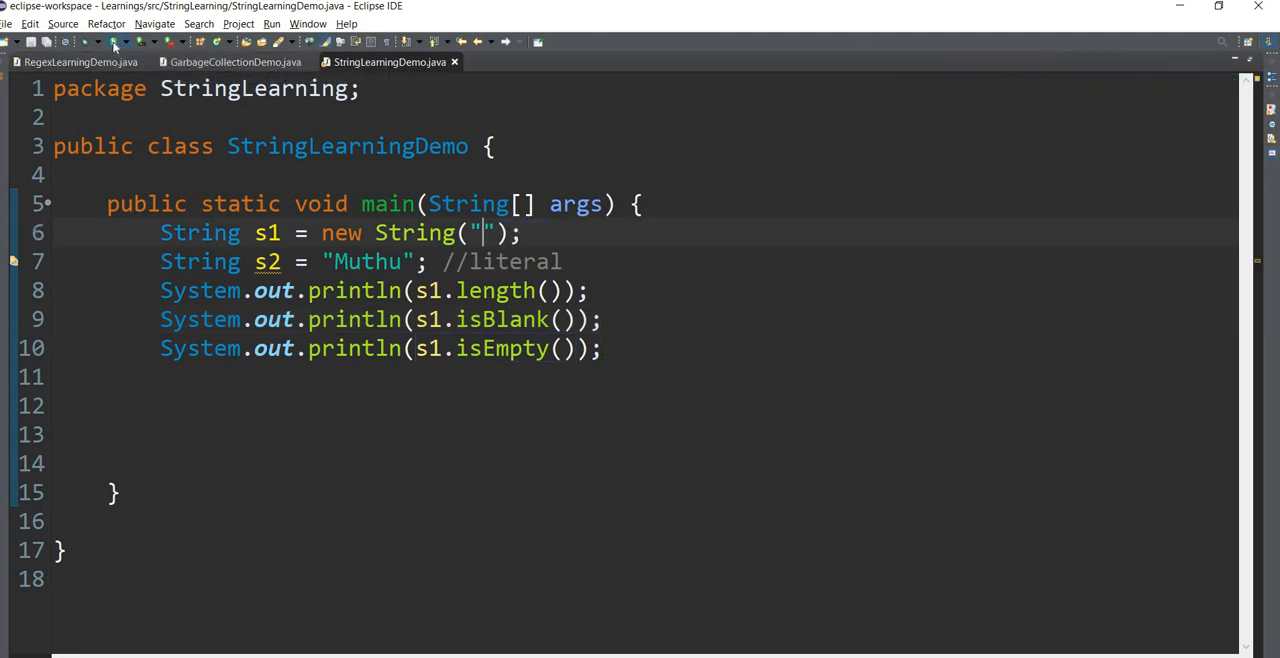
Make s1 a single space " " and run, showing 1, true, false in the Console.
click(112, 40)
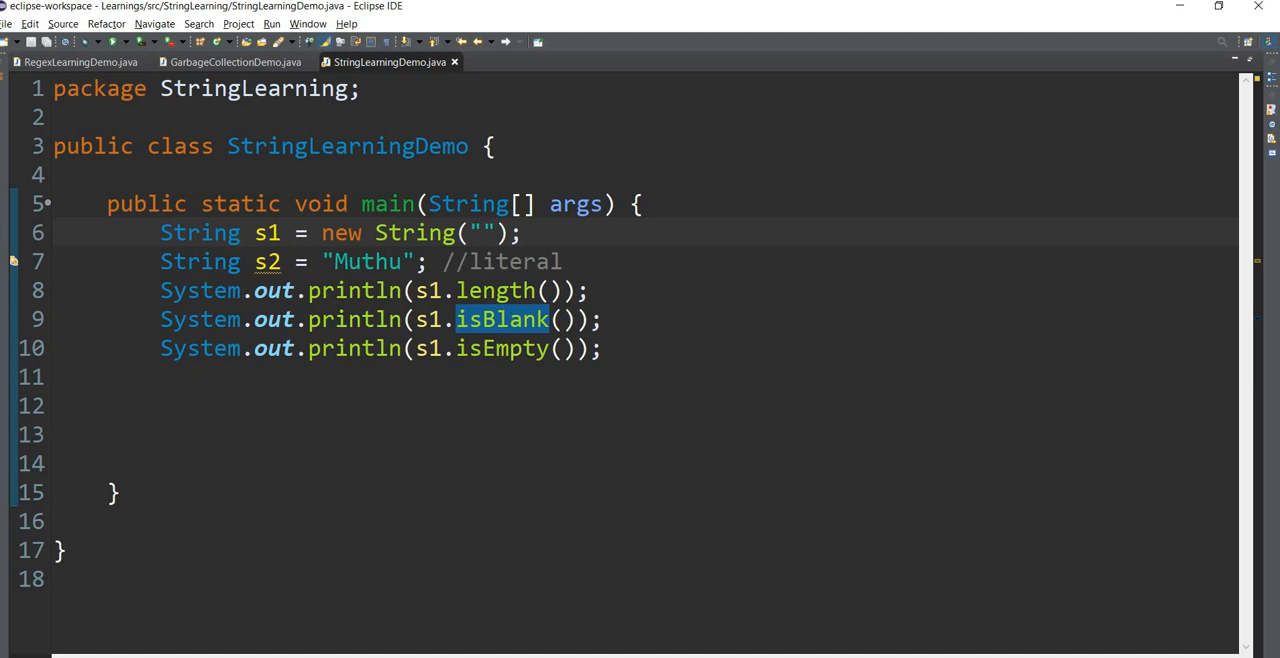
text(" ")
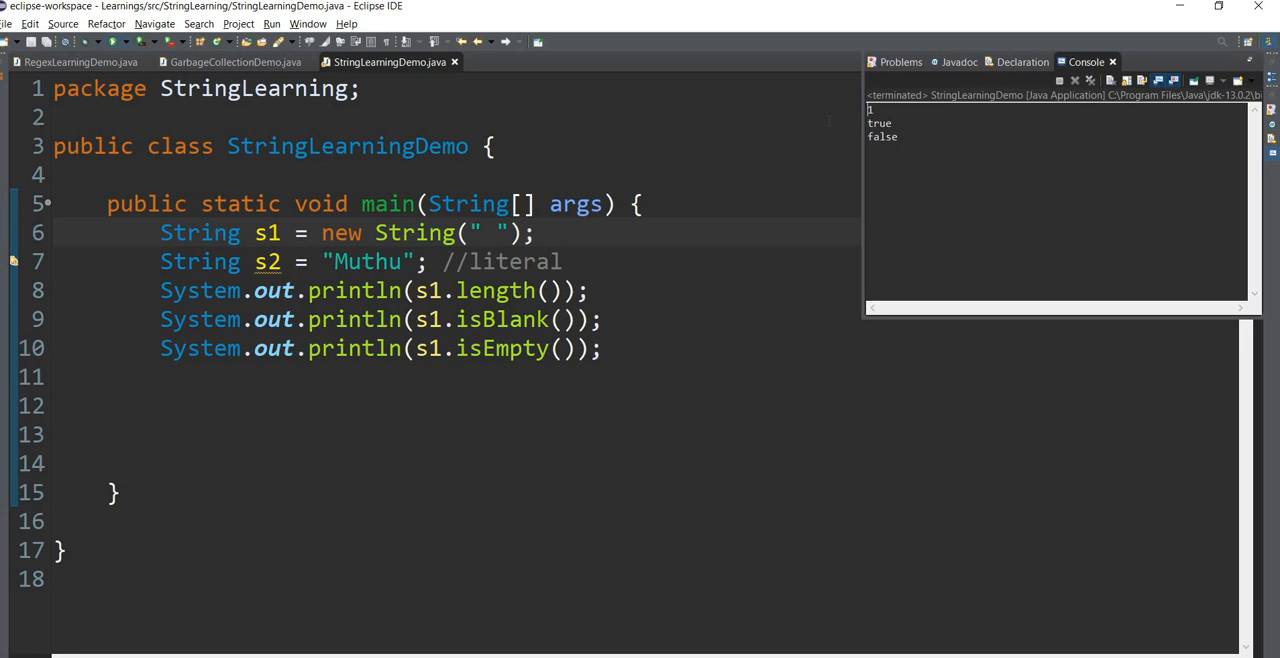
double_click(880, 122)
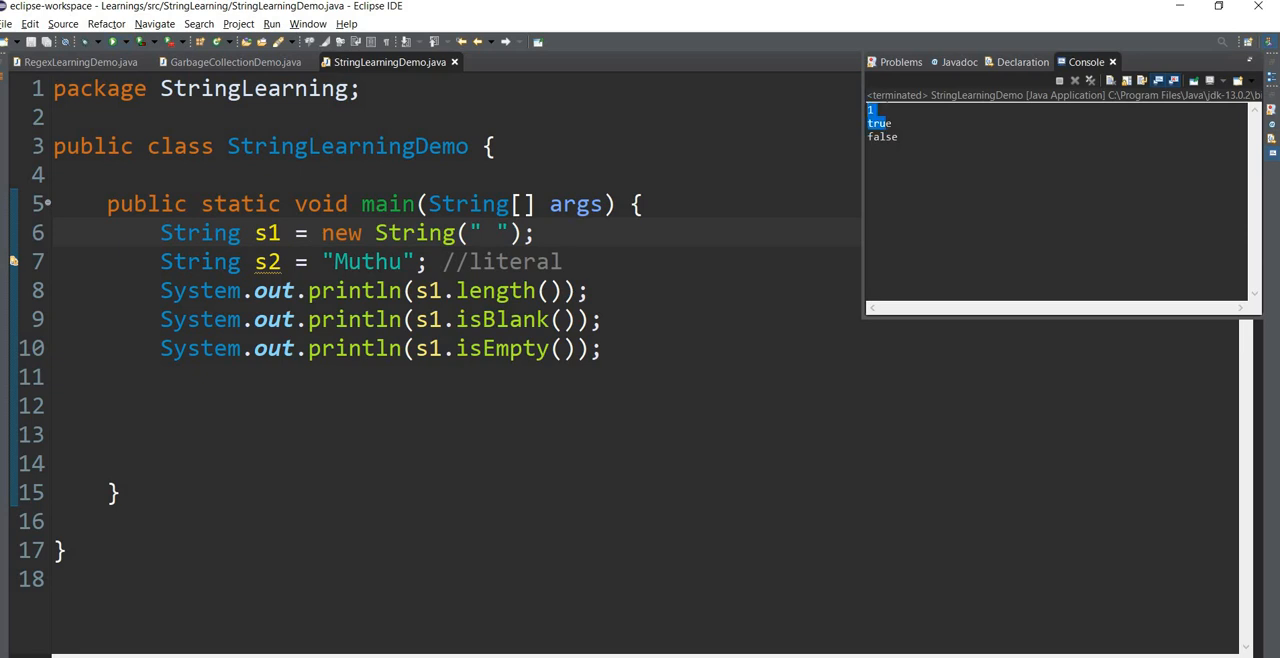